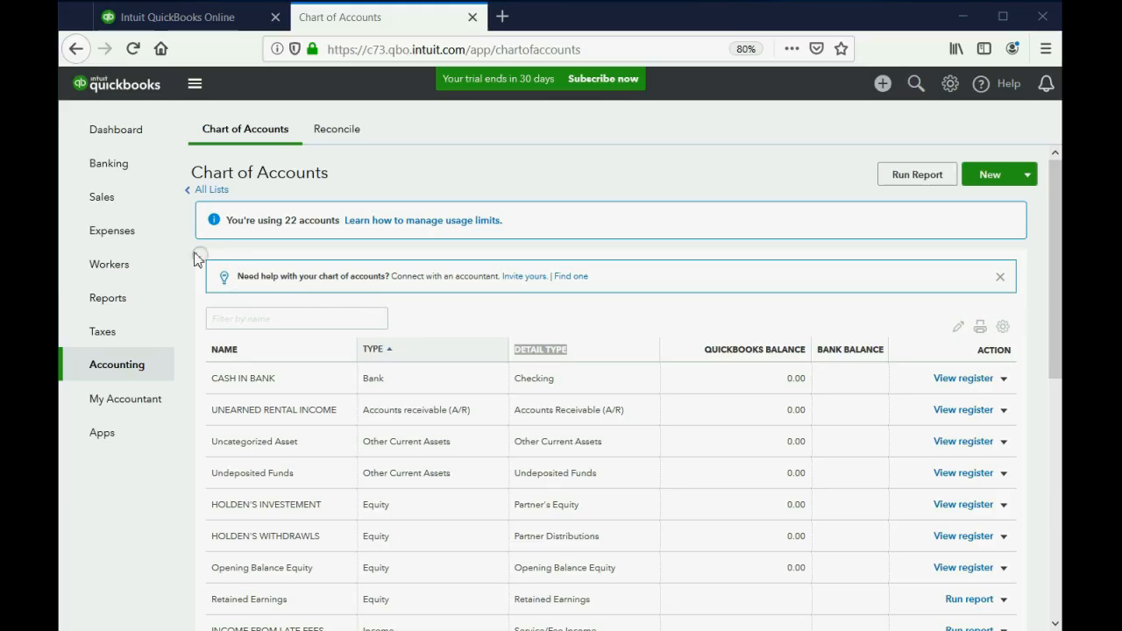
pyautogui.moveTo(101, 196)
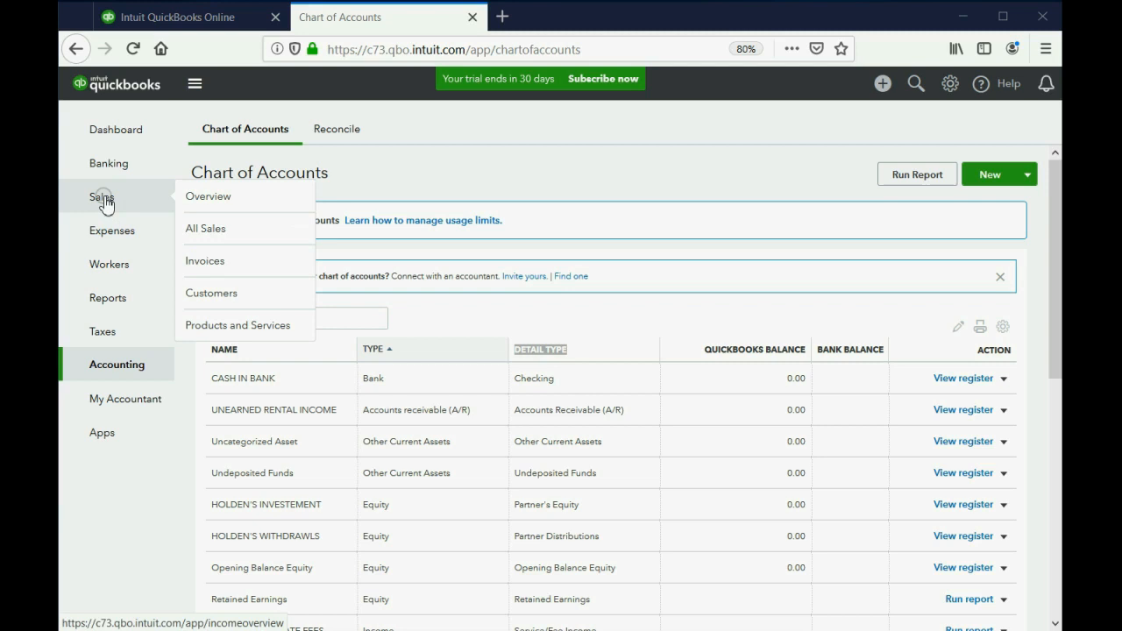
pyautogui.moveTo(241, 329)
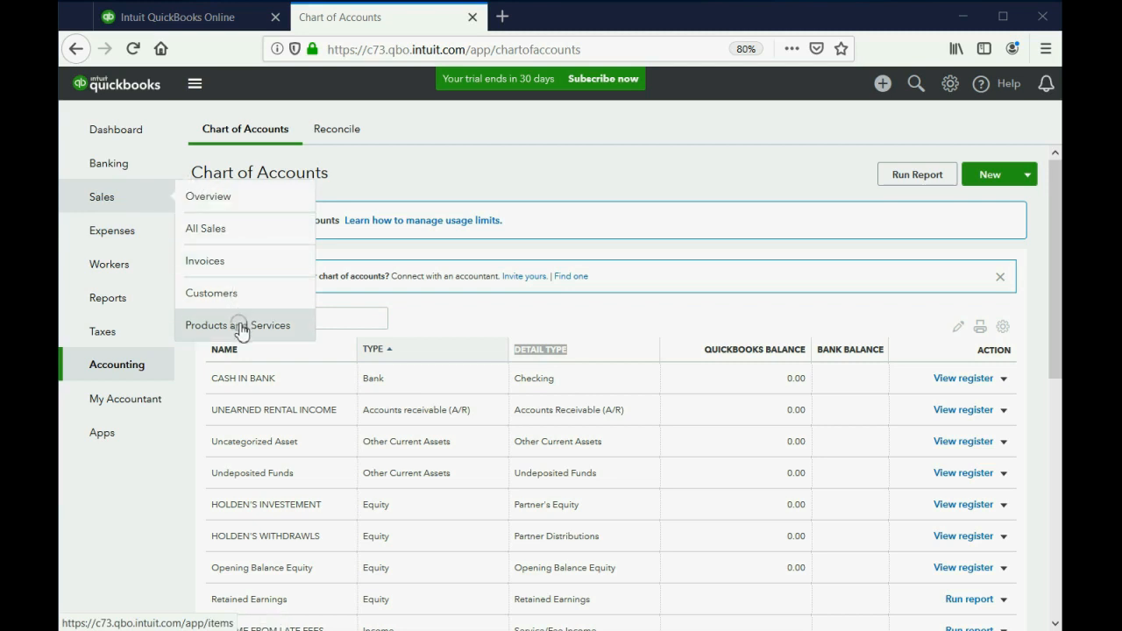
# - Go to Sales > Products and Services to view the empty item list
pyautogui.click(237, 325)
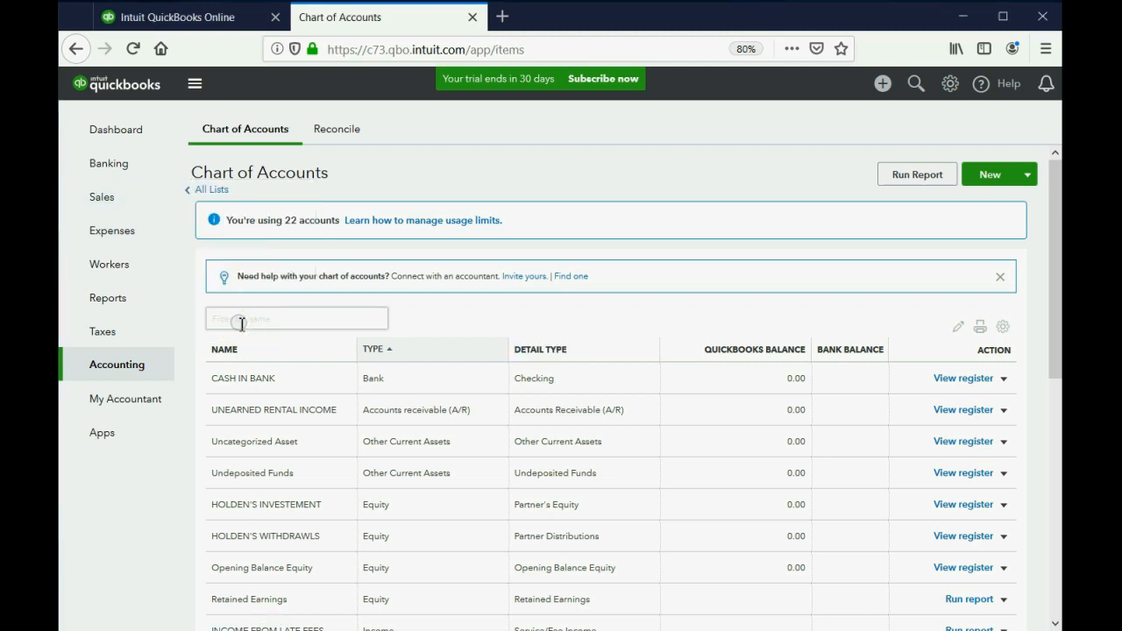
pyautogui.click(102, 195)
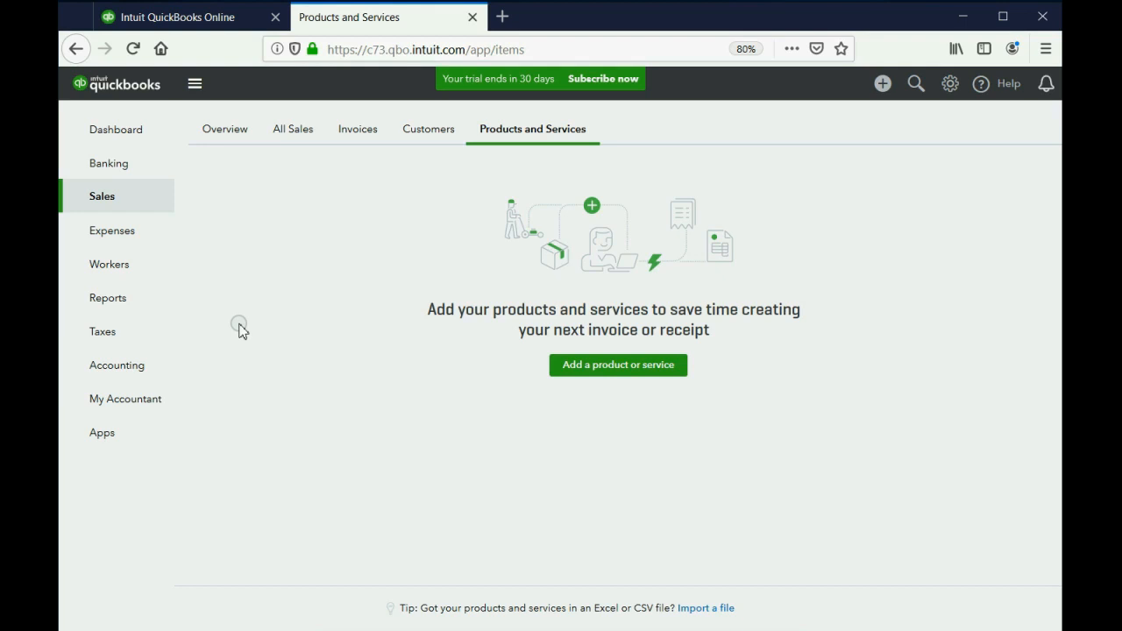
pyautogui.moveTo(605, 378)
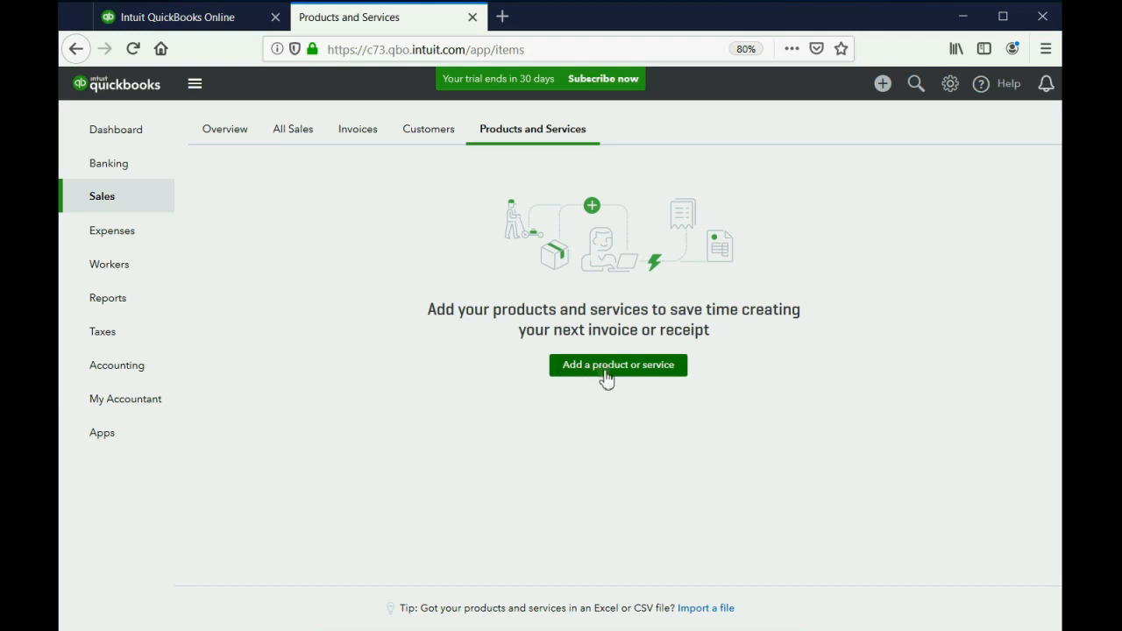
# - Add a new product or service and choose the Service item type
pyautogui.click(618, 364)
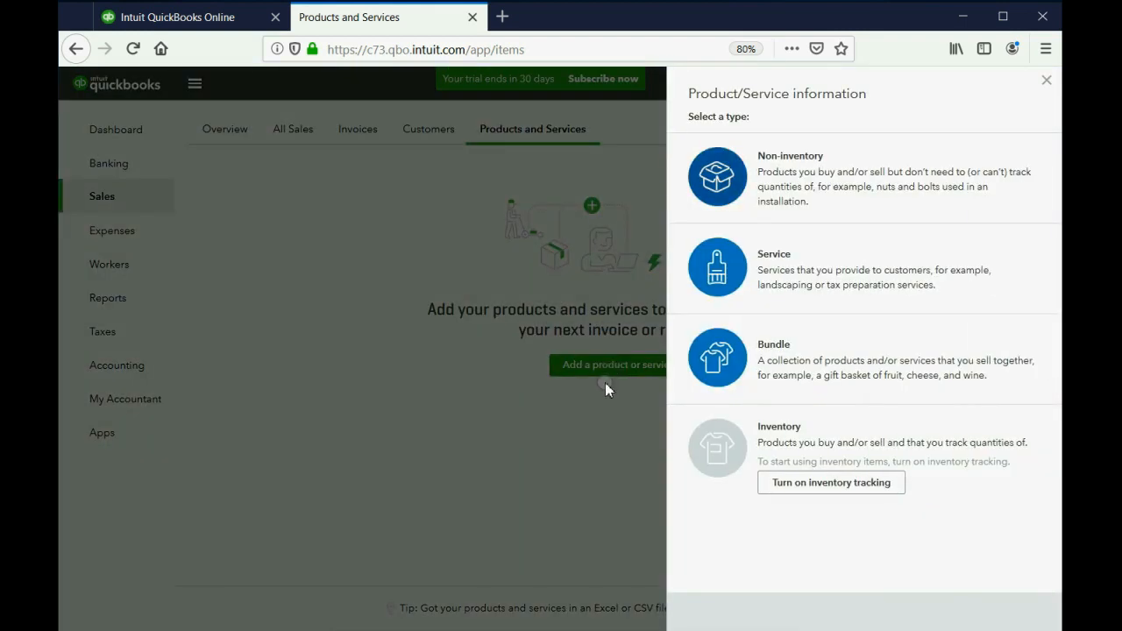
pyautogui.moveTo(719, 271)
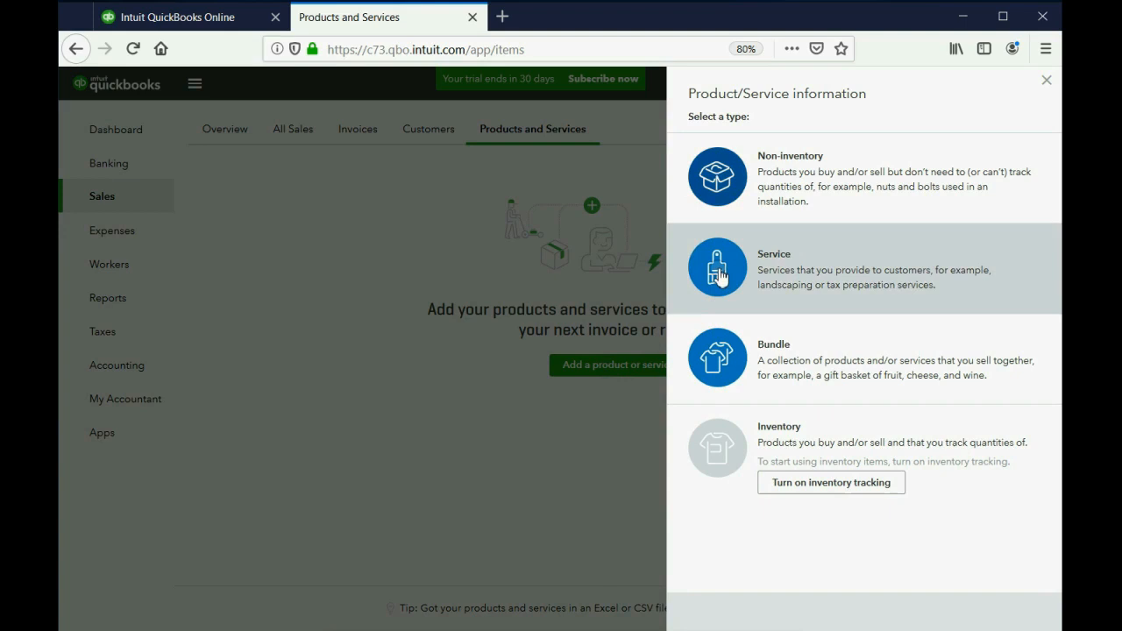
pyautogui.click(717, 267)
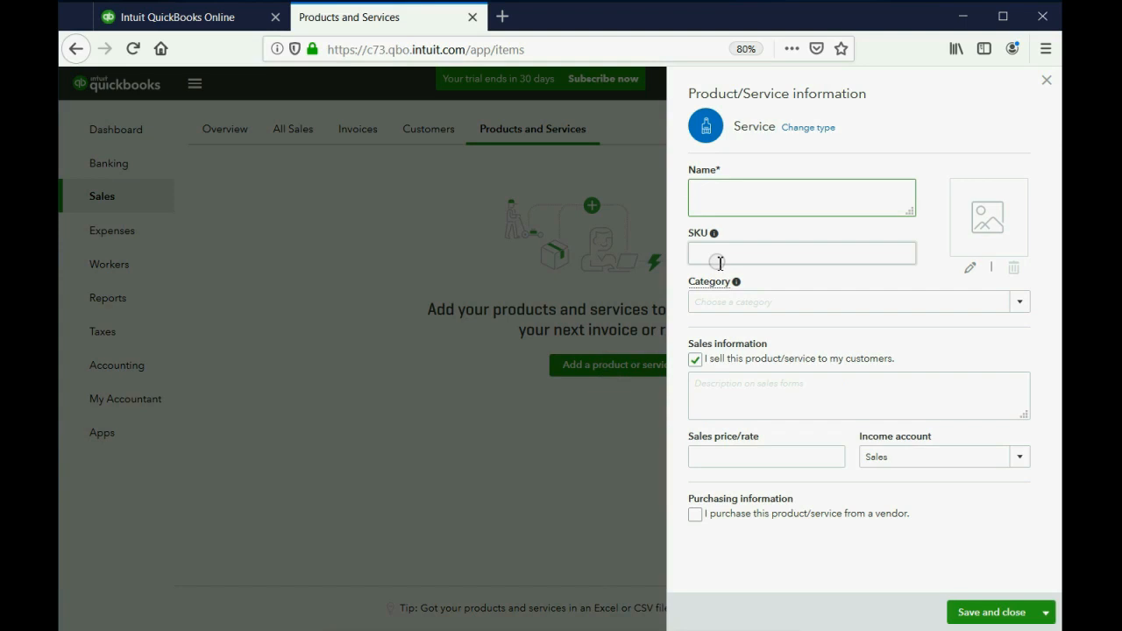
# - Enter 'RENT DUE' as the service item's name
pyautogui.write('RENY DUE')
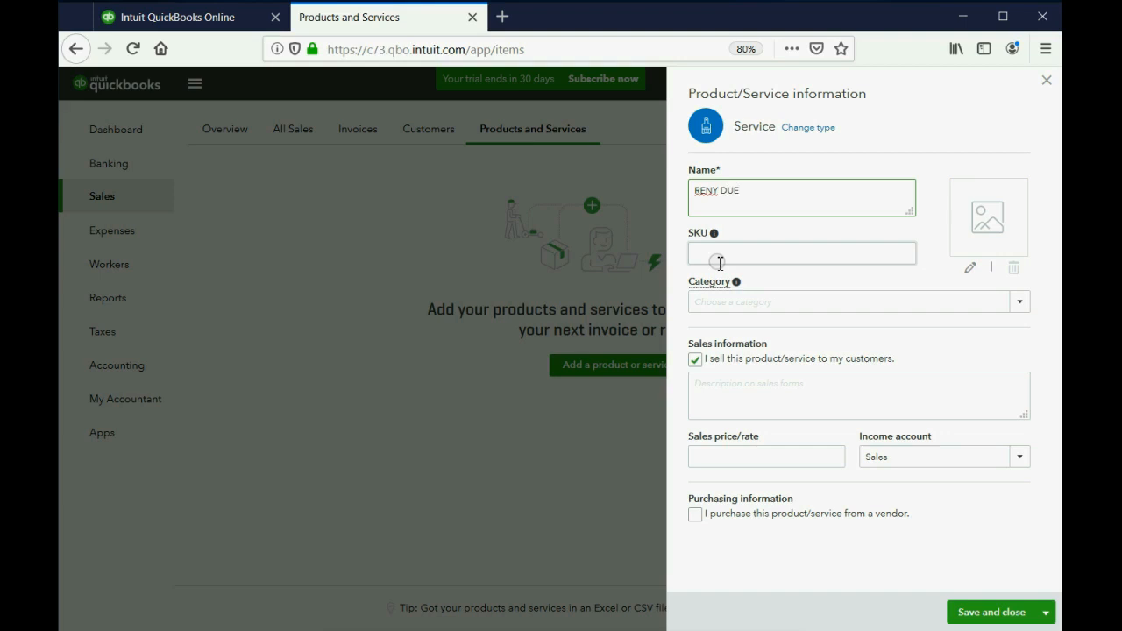
pyautogui.write('RENT DUE')
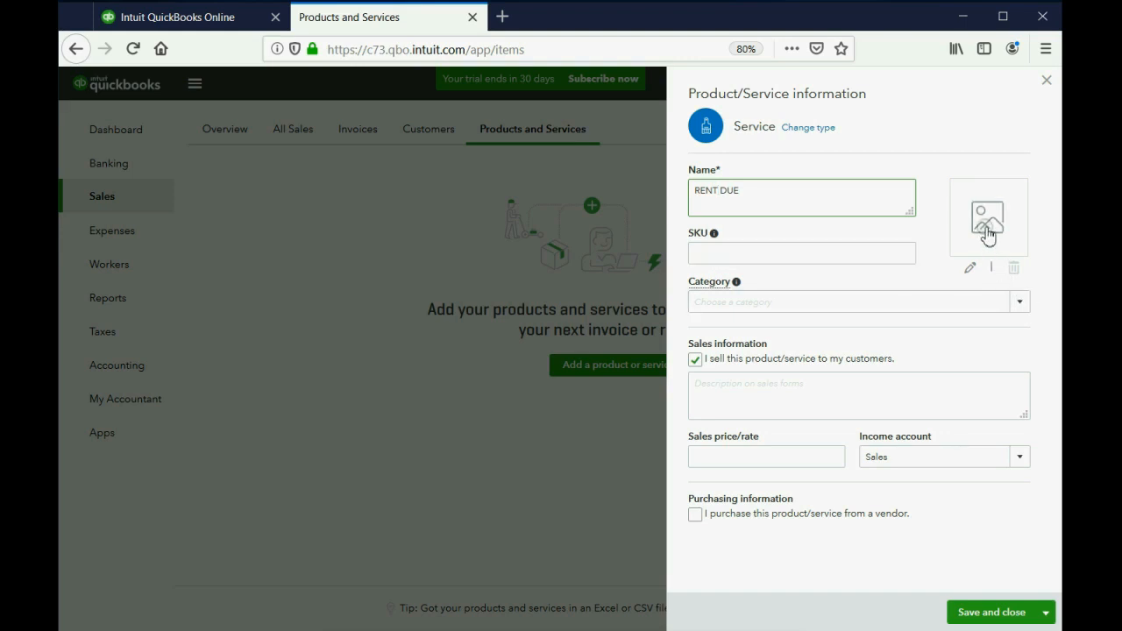
pyautogui.moveTo(846, 478)
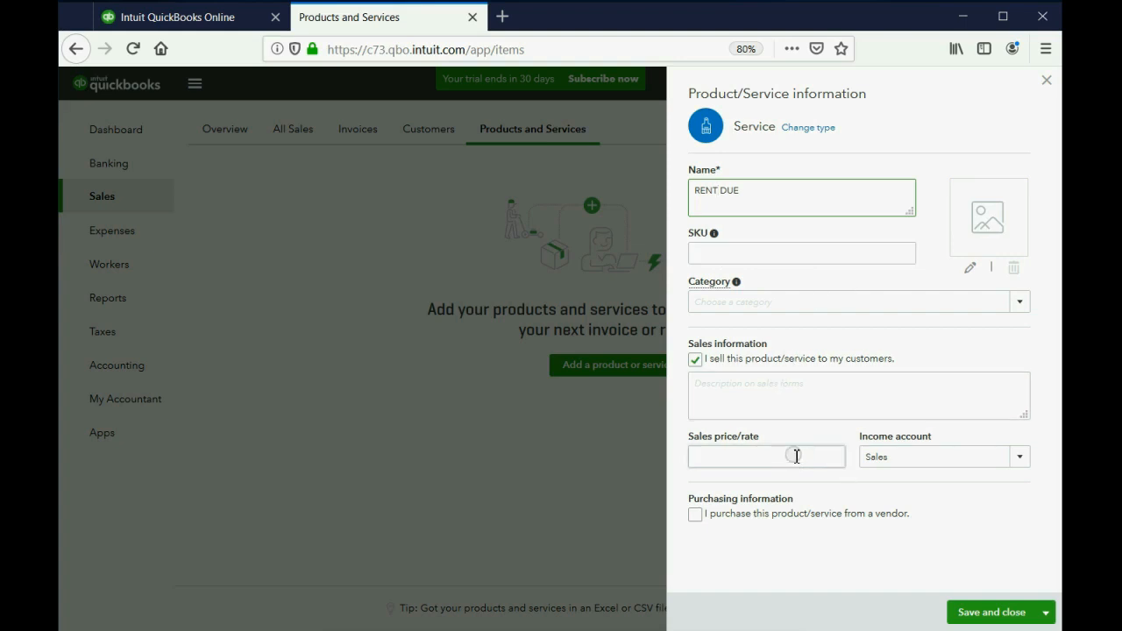
pyautogui.click(766, 457)
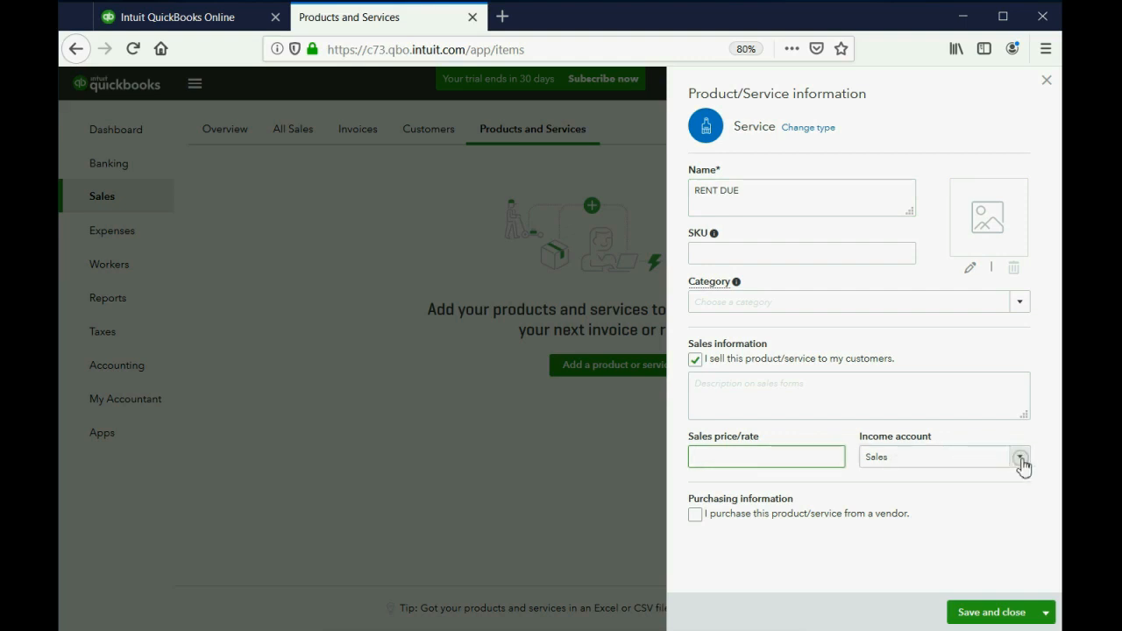
# - Set RENT DUE's income account to RENTAL INCOME EARNED and use Save and new
pyautogui.click(1023, 458)
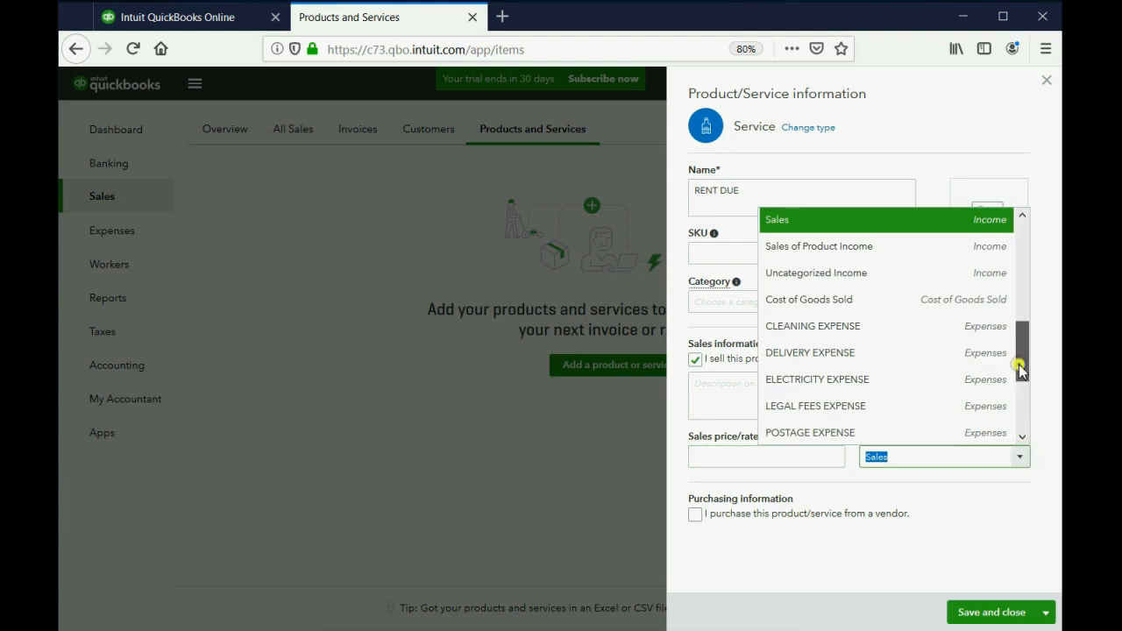
pyautogui.scroll(-3)
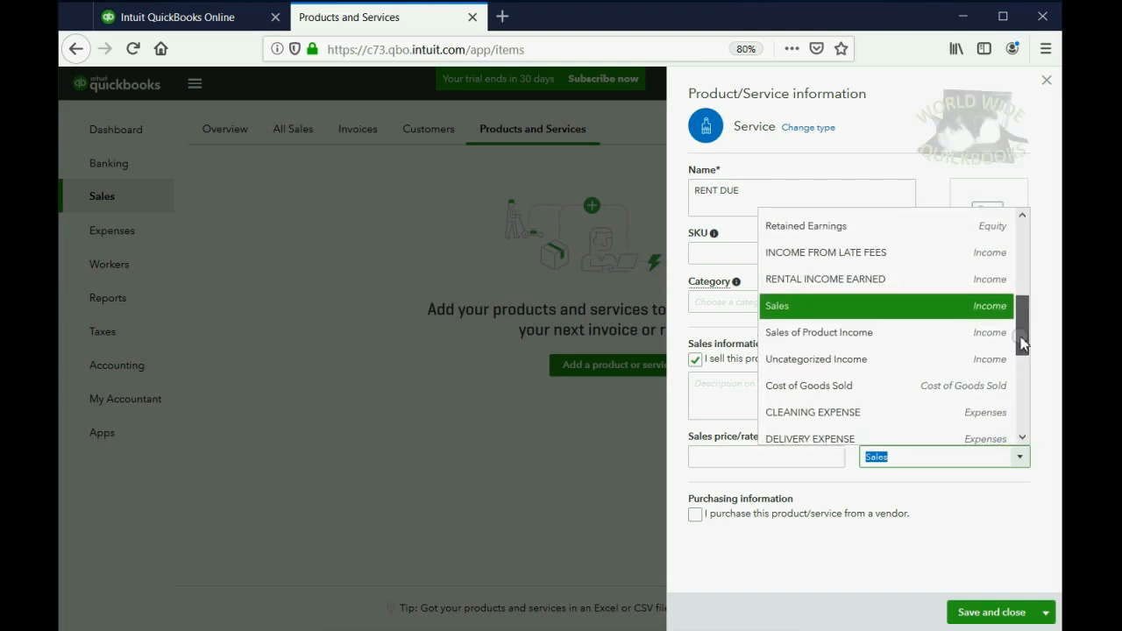
pyautogui.click(825, 279)
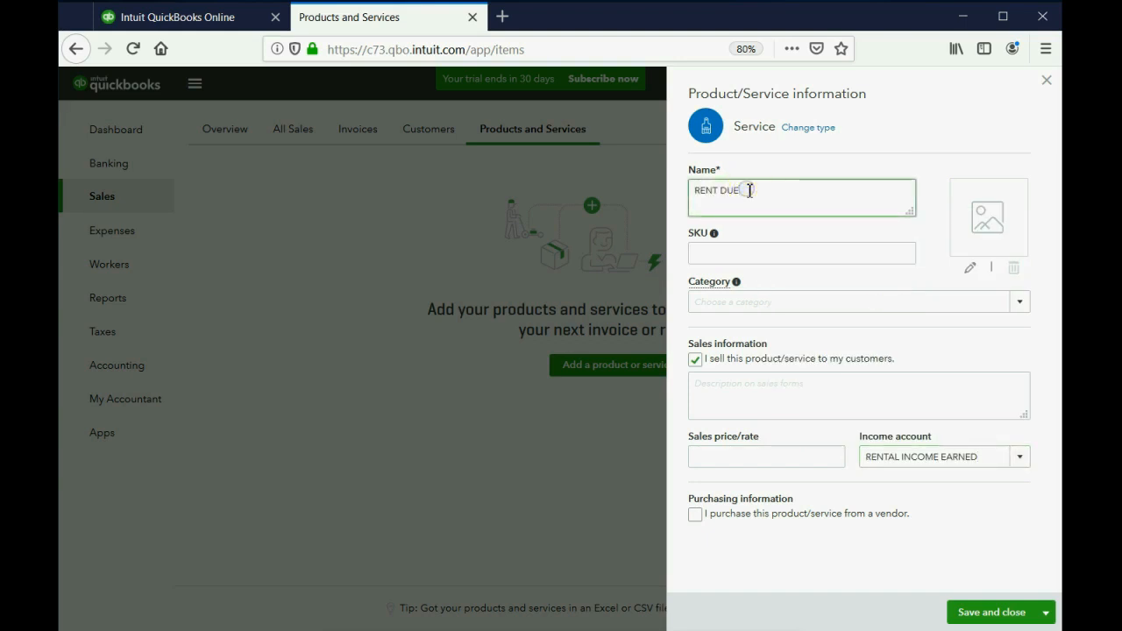
pyautogui.click(1019, 457)
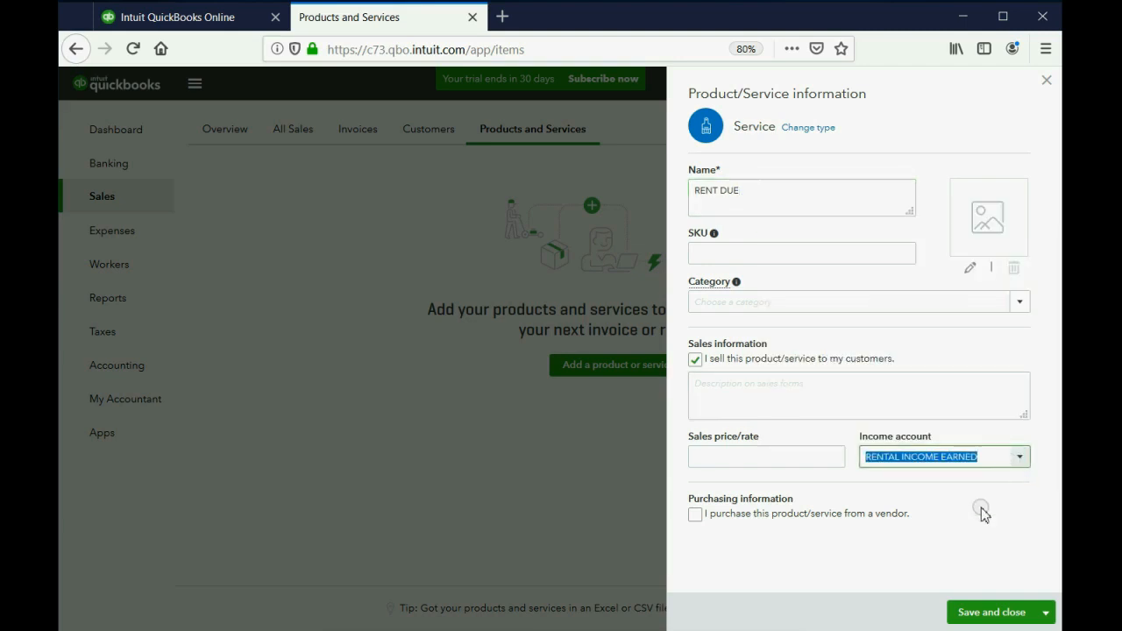
pyautogui.moveTo(977, 614)
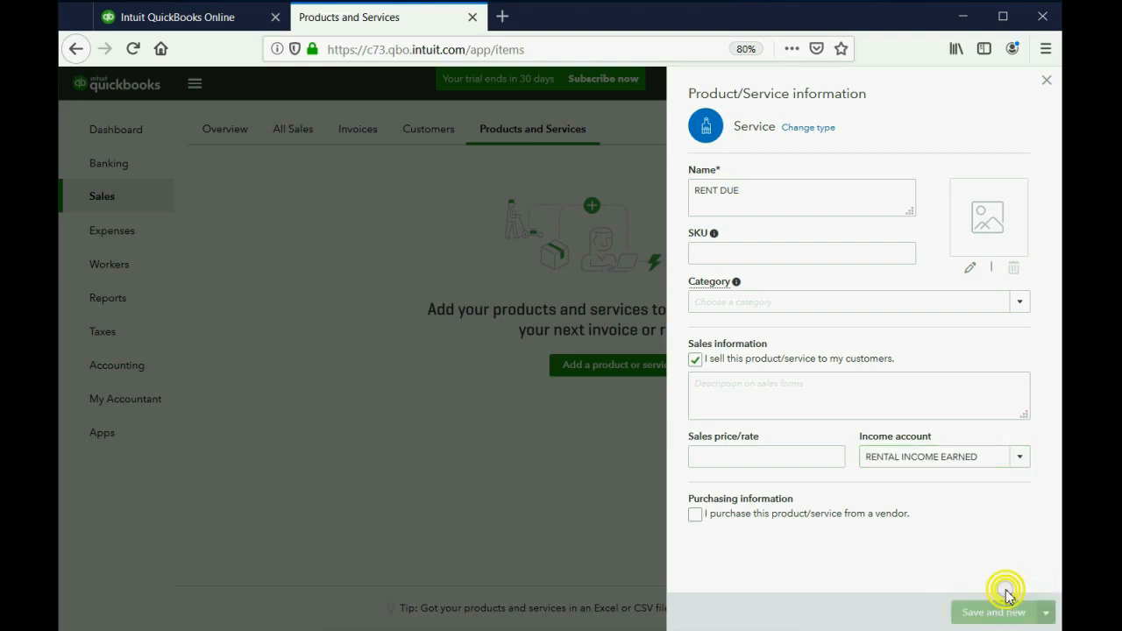
pyautogui.click(1003, 588)
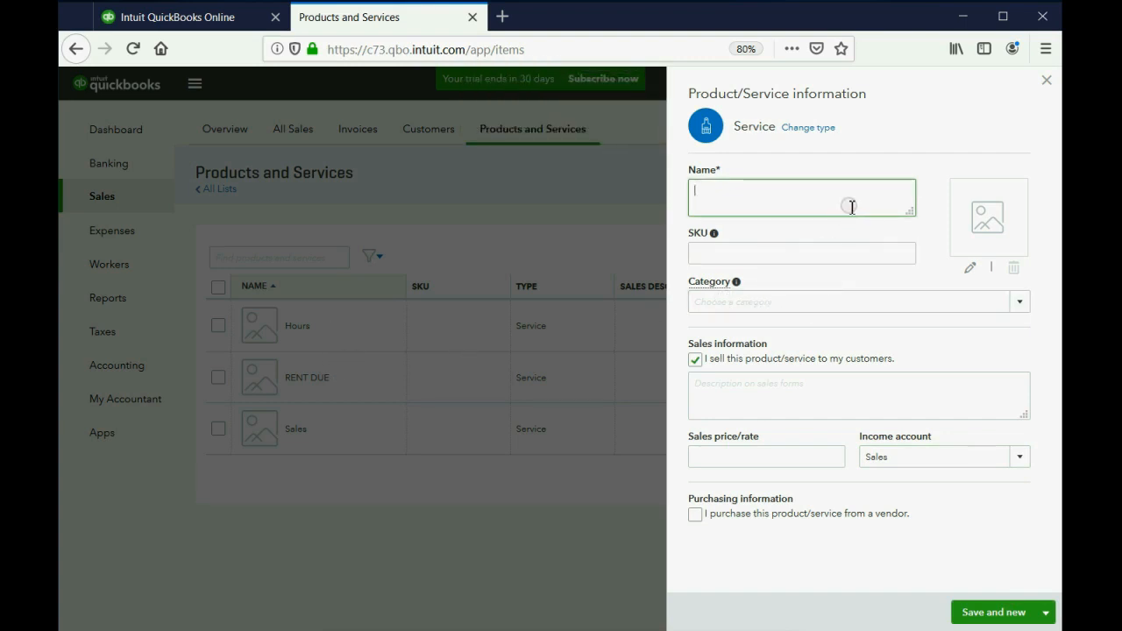
# - Create service 'LATE FEE' with income account INCOME FROM LATE FEES and save it
pyautogui.write('LATE FEES')
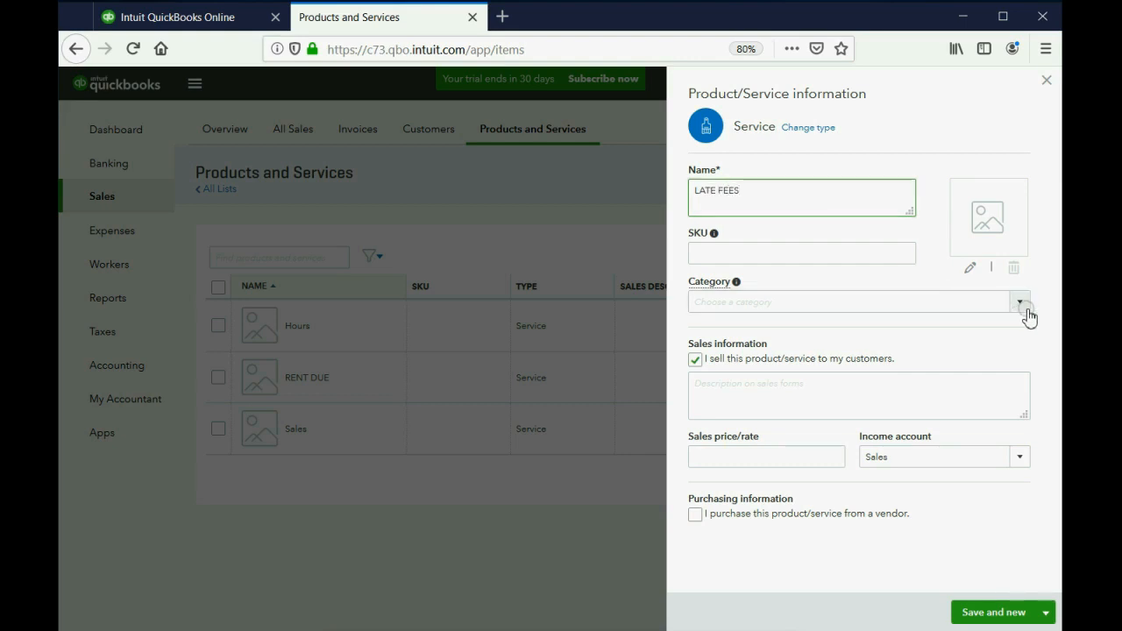
pyautogui.moveTo(1023, 460)
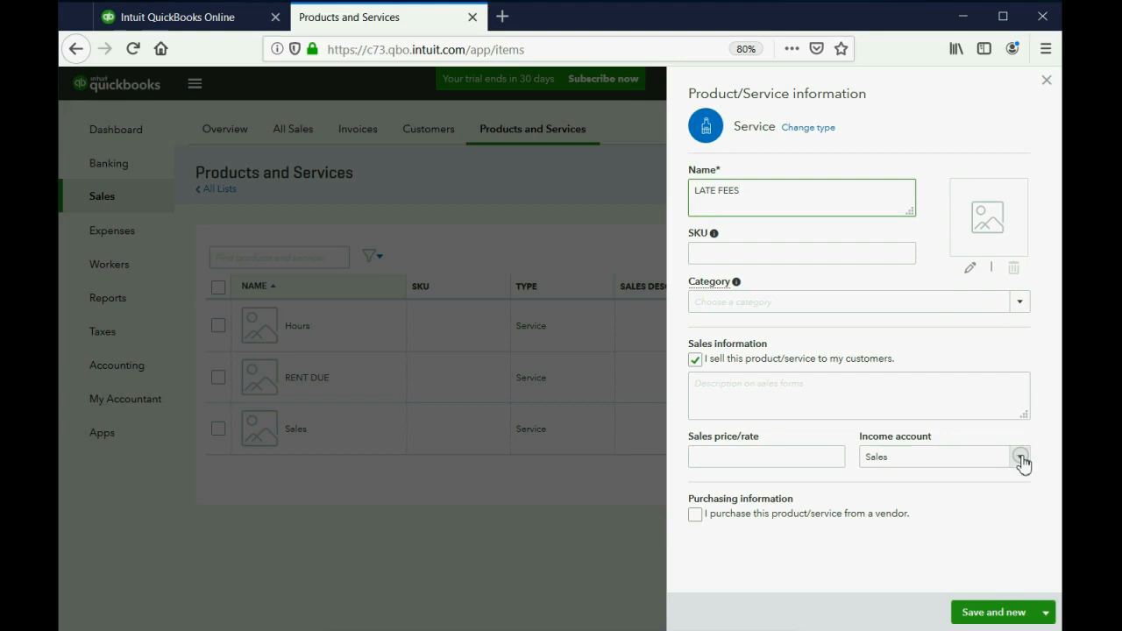
pyautogui.click(1021, 457)
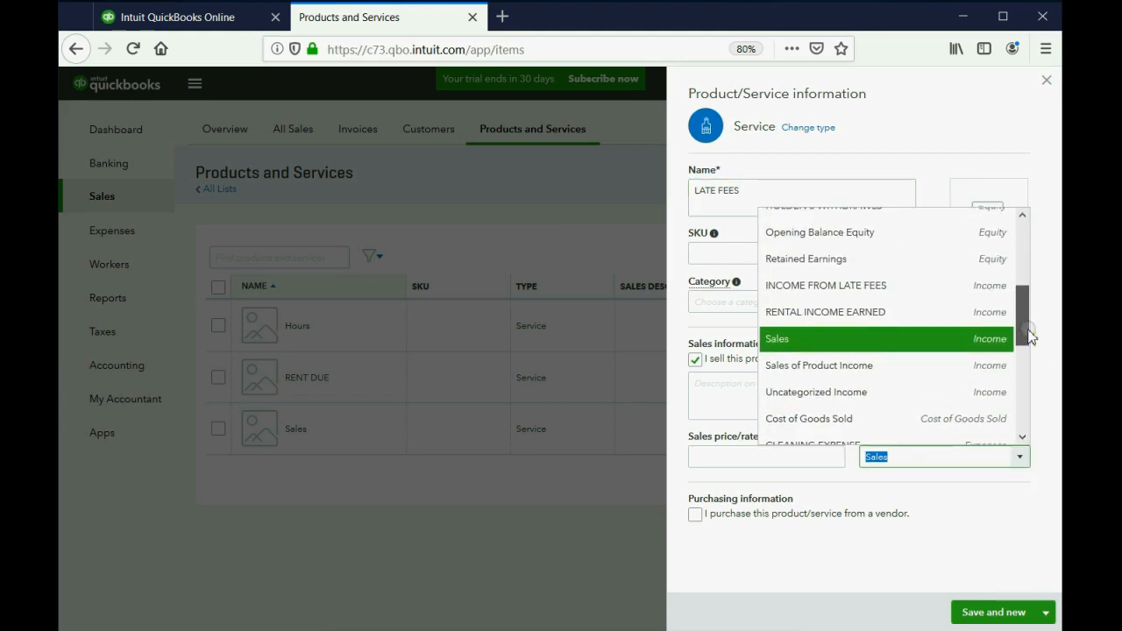
pyautogui.click(826, 285)
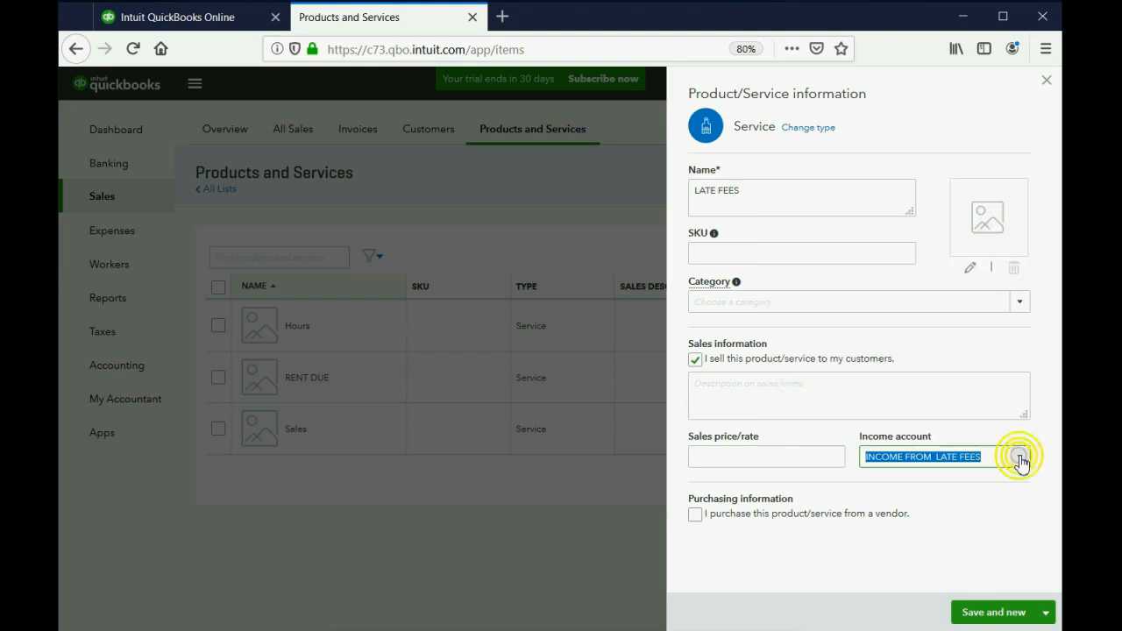
pyautogui.click(769, 200)
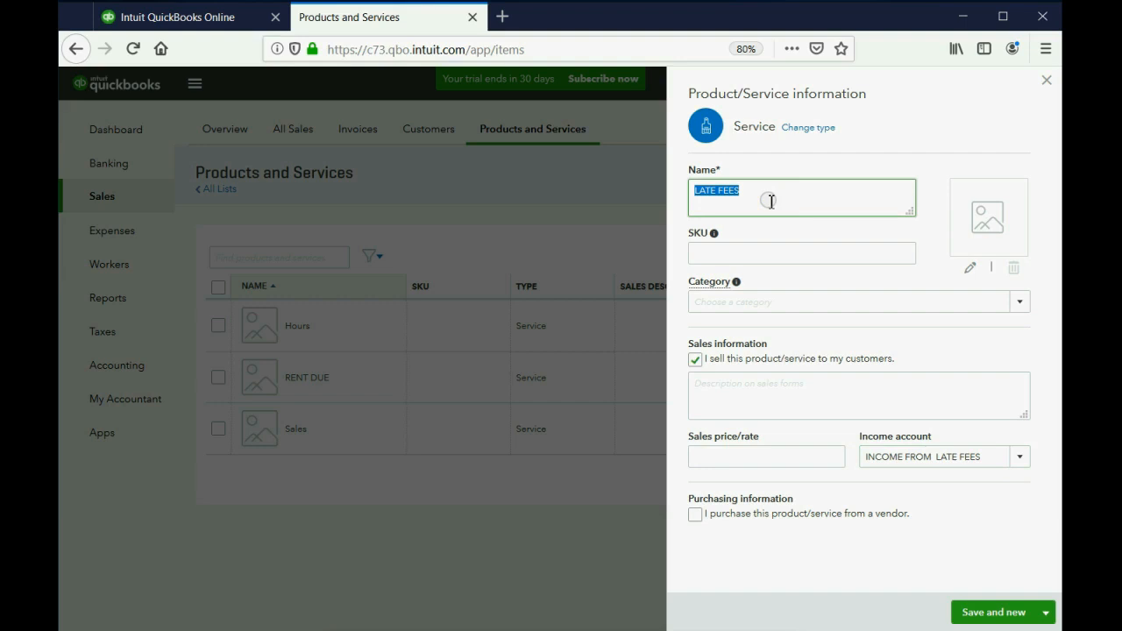
pyautogui.write('LA')
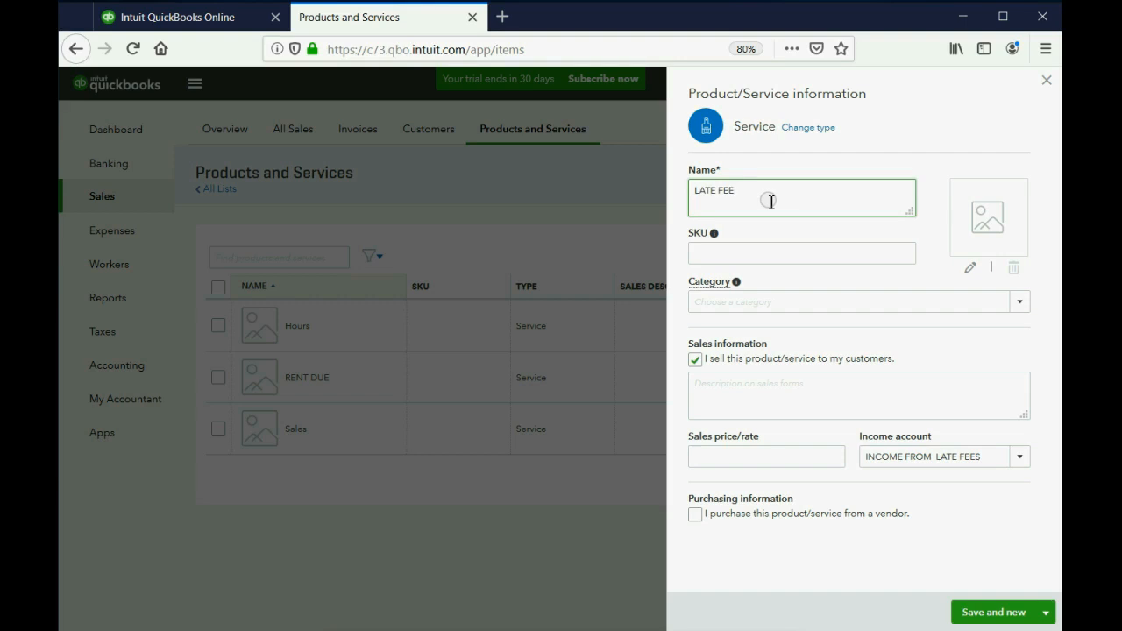
pyautogui.click(1044, 612)
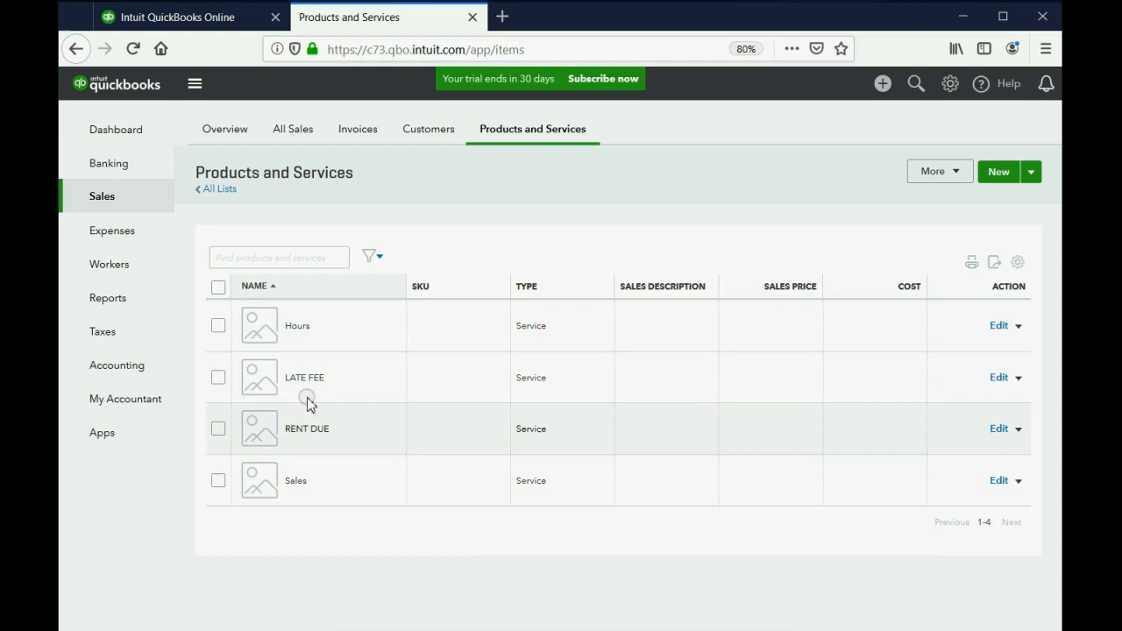
pyautogui.moveTo(312, 506)
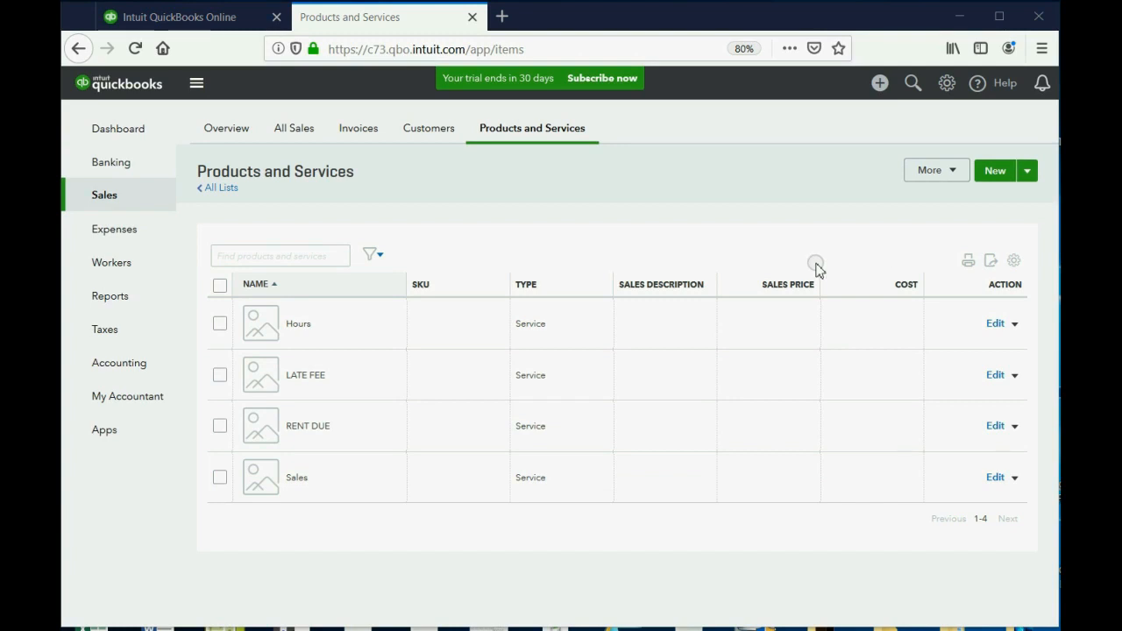
pyautogui.moveTo(422, 353)
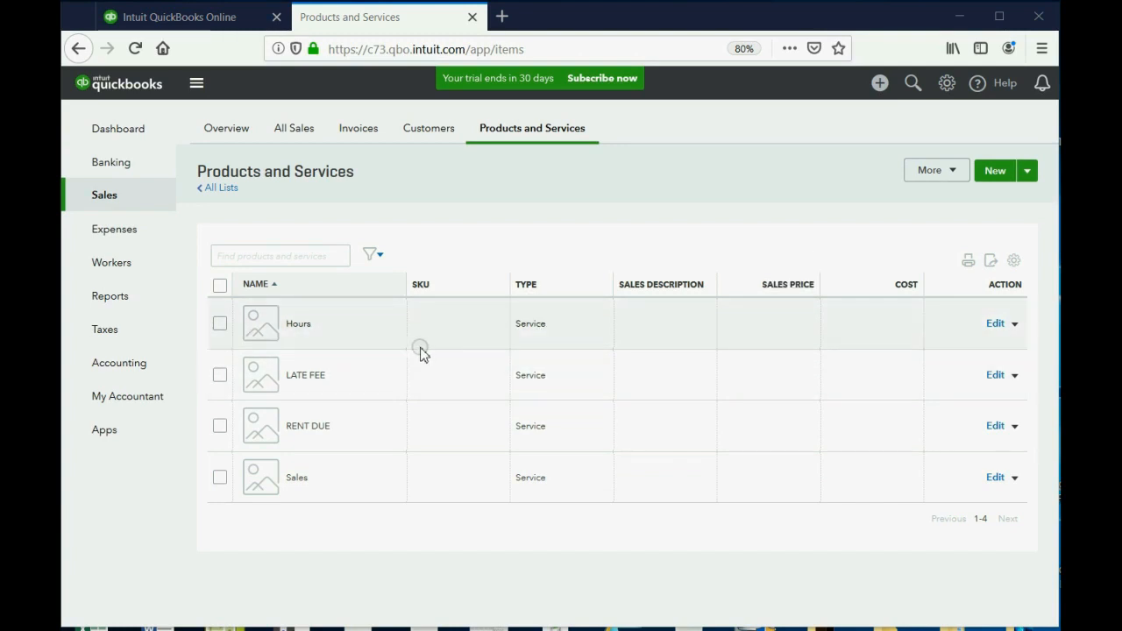
pyautogui.moveTo(467, 366)
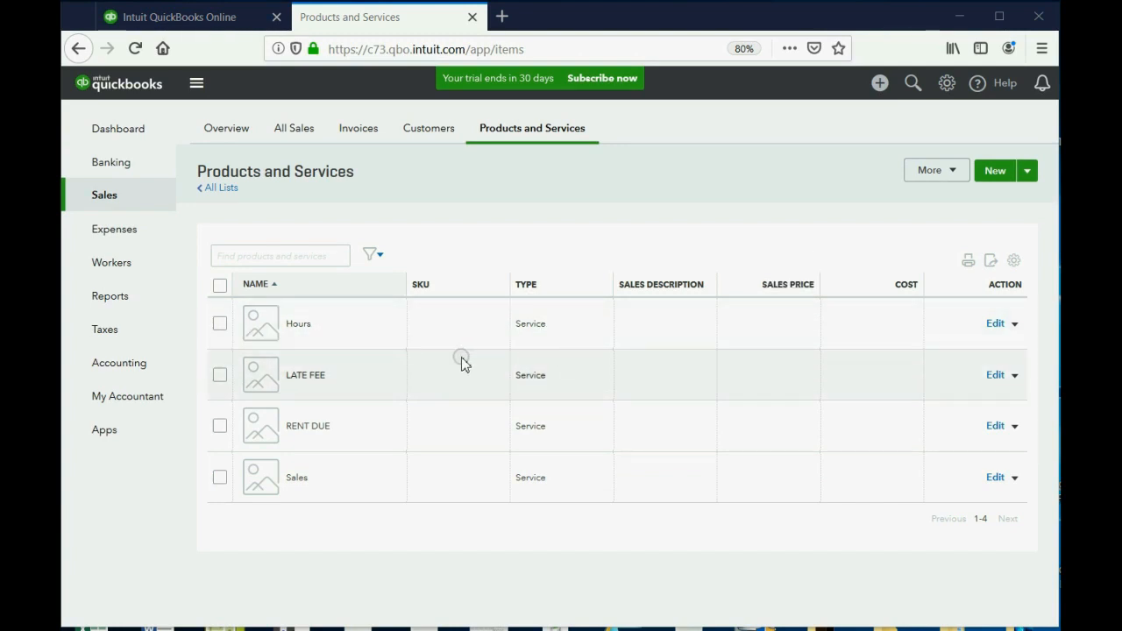
# - Tick the Hours, Sales and LATE FEE checkboxes, leaving RENT DUE unchecked
pyautogui.click(219, 322)
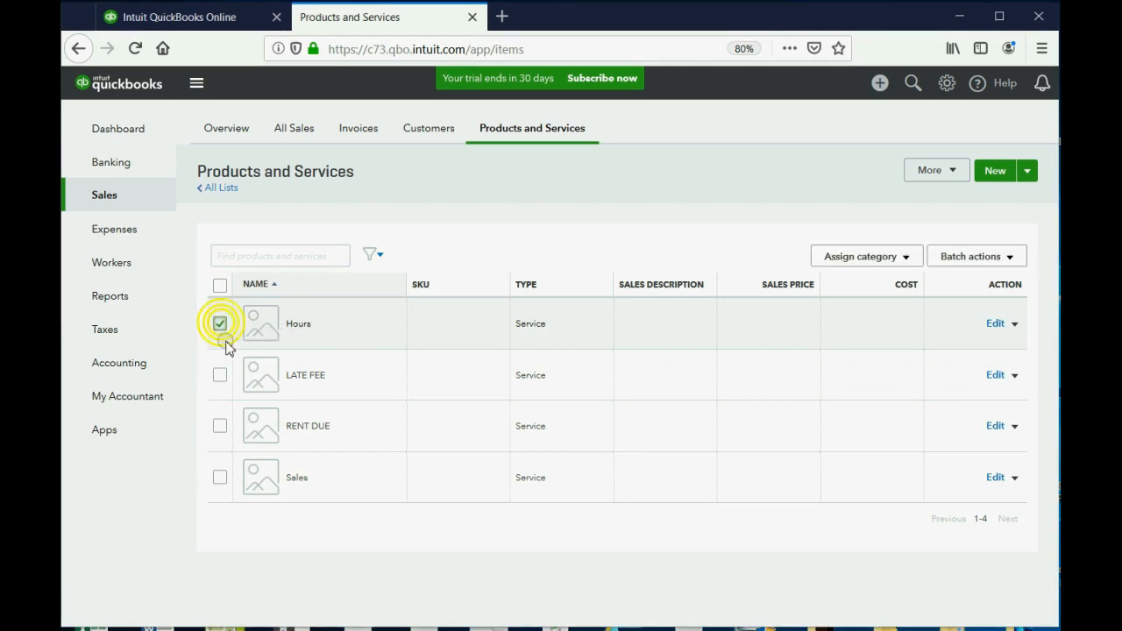
pyautogui.click(219, 477)
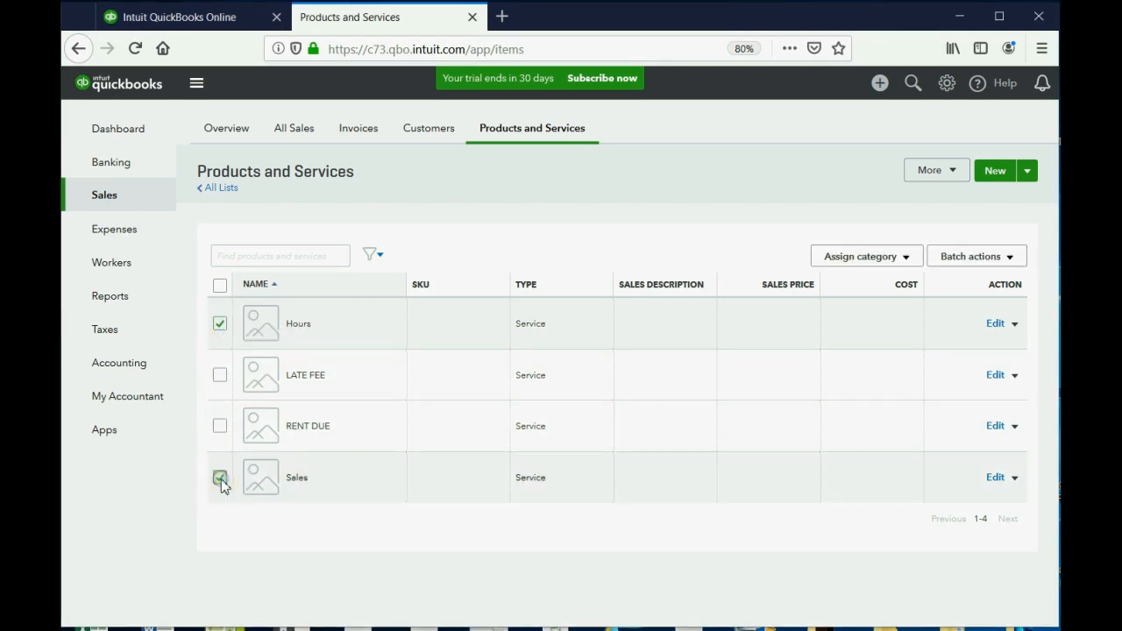
pyautogui.click(220, 478)
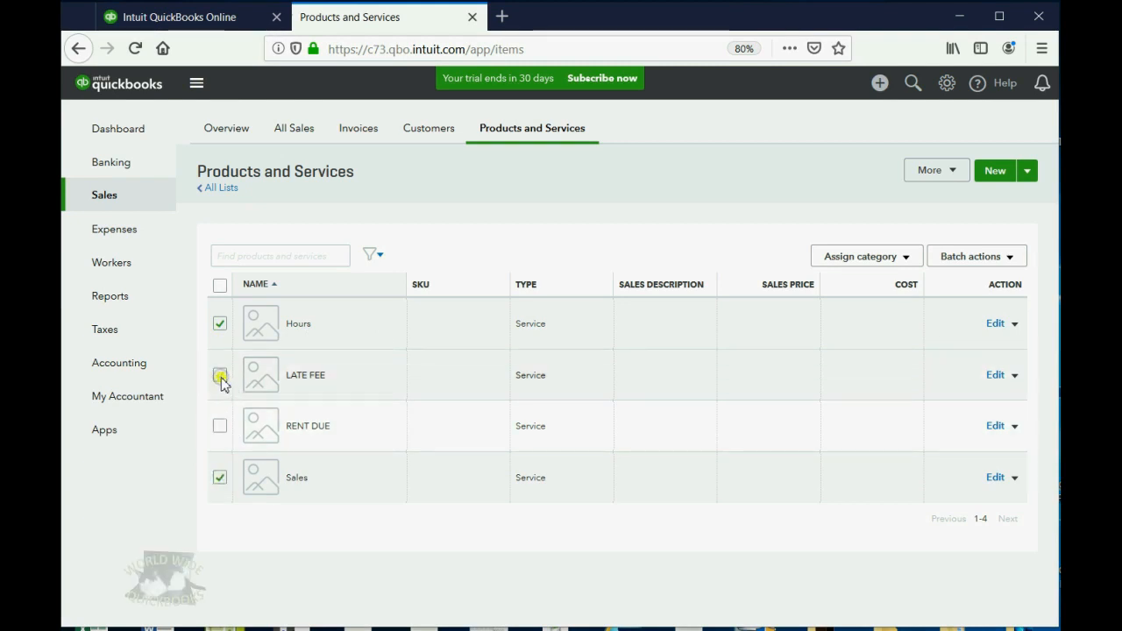
pyautogui.click(219, 374)
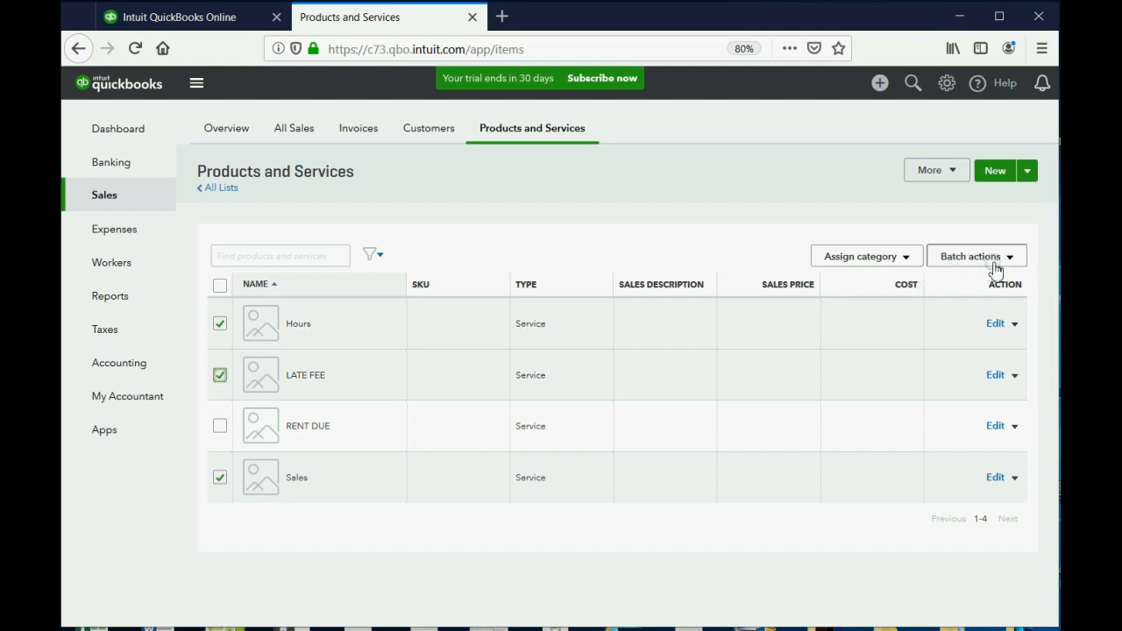
# - Batch-make the checked items inactive; only LATE FEE deactivates, Hours and Sales stay
pyautogui.click(977, 255)
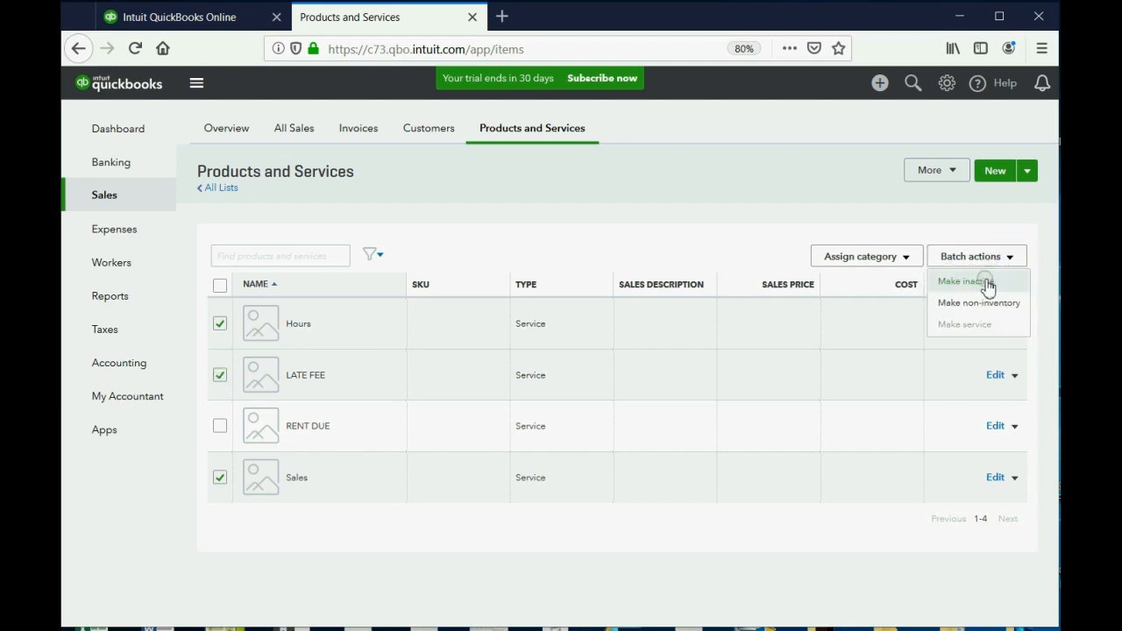
pyautogui.click(965, 280)
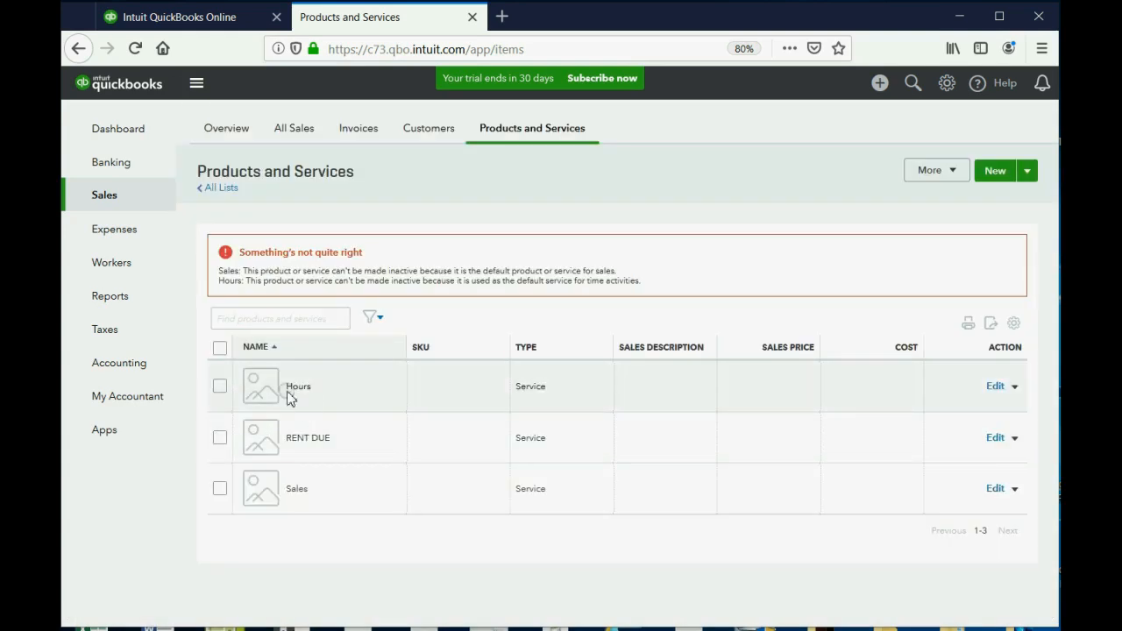
pyautogui.moveTo(268, 394)
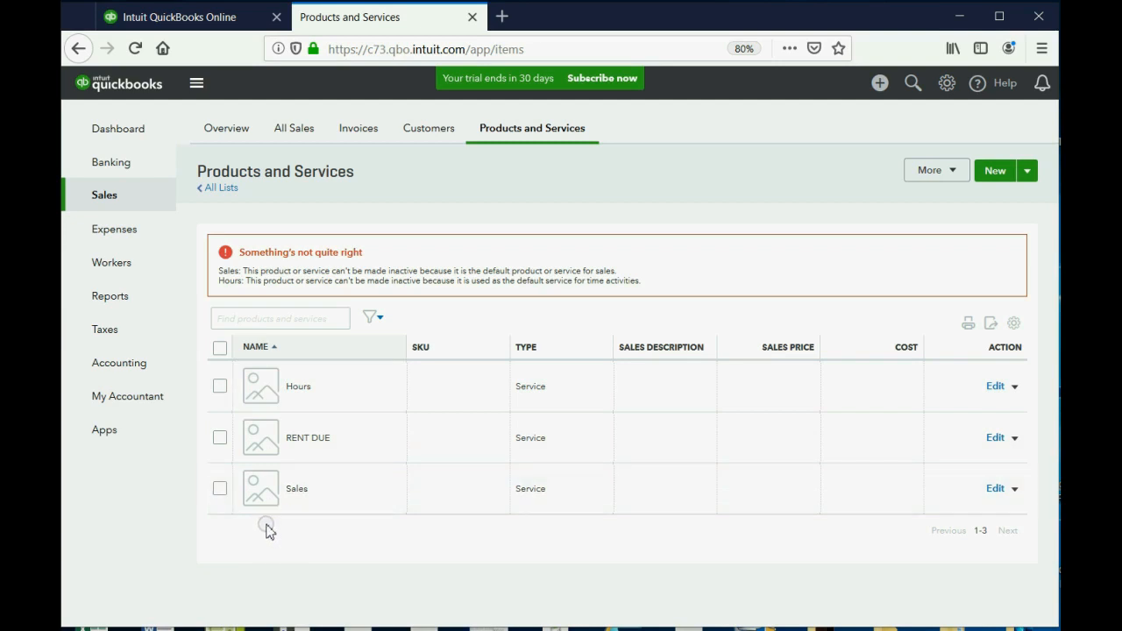
pyautogui.moveTo(375, 320)
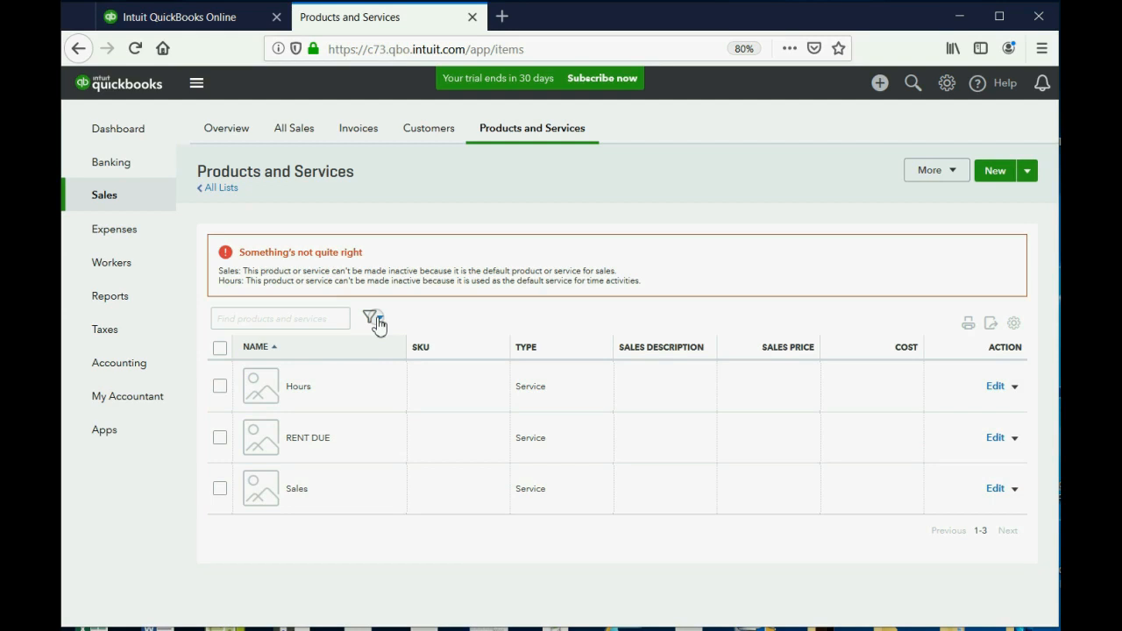
pyautogui.click(370, 317)
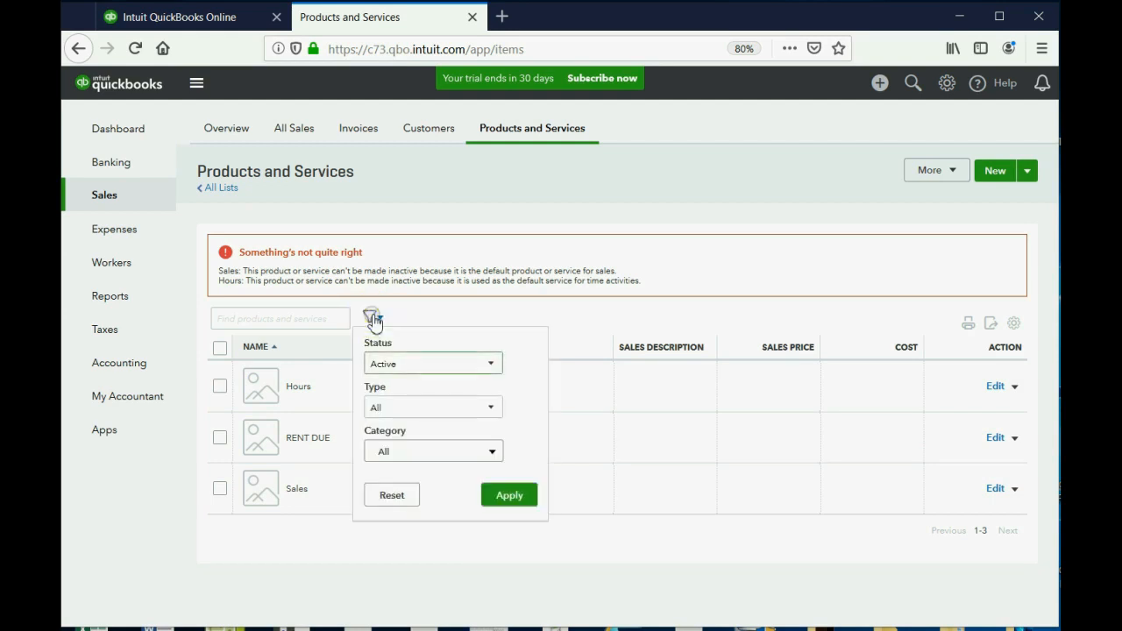
# - Filter Status to All, reactivate LATE FEE, then clear the filter
pyautogui.click(432, 363)
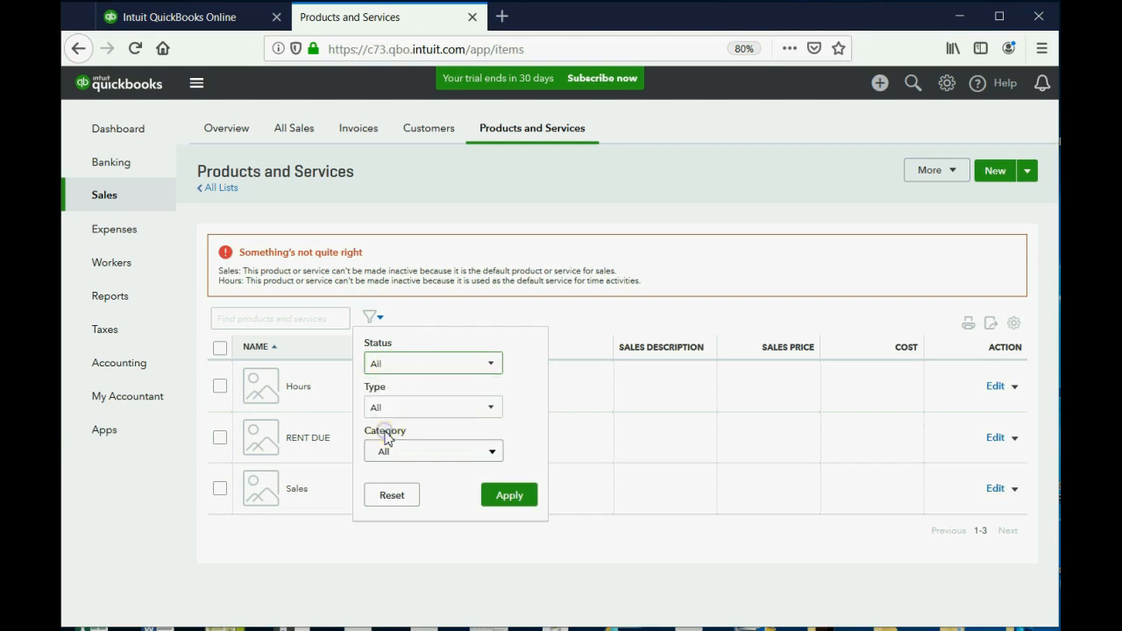
pyautogui.click(509, 494)
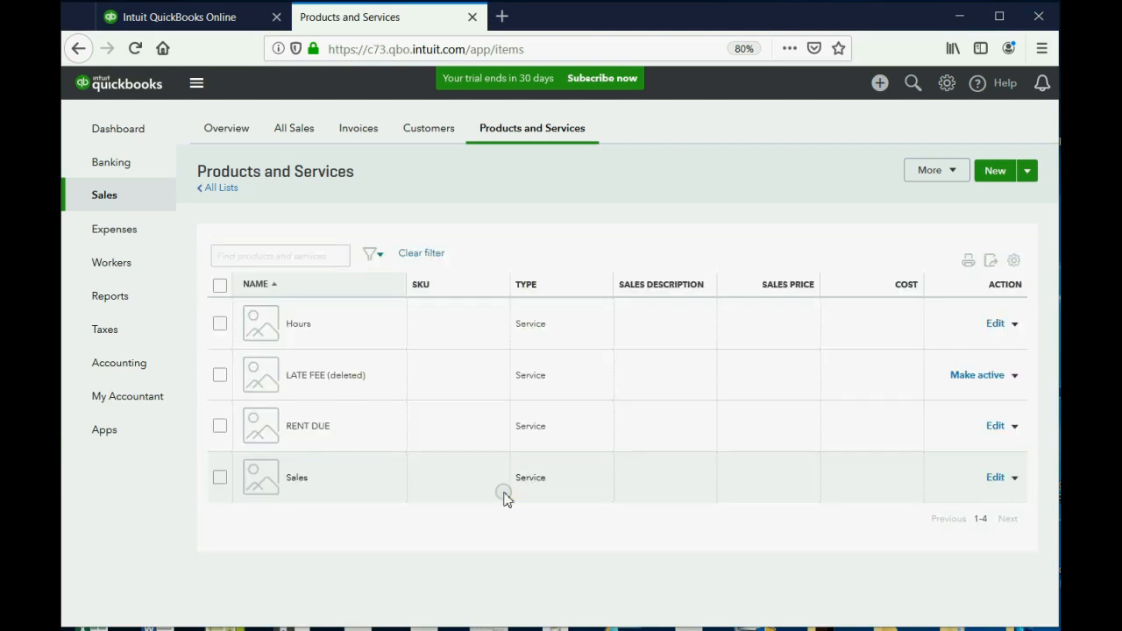
pyautogui.moveTo(344, 389)
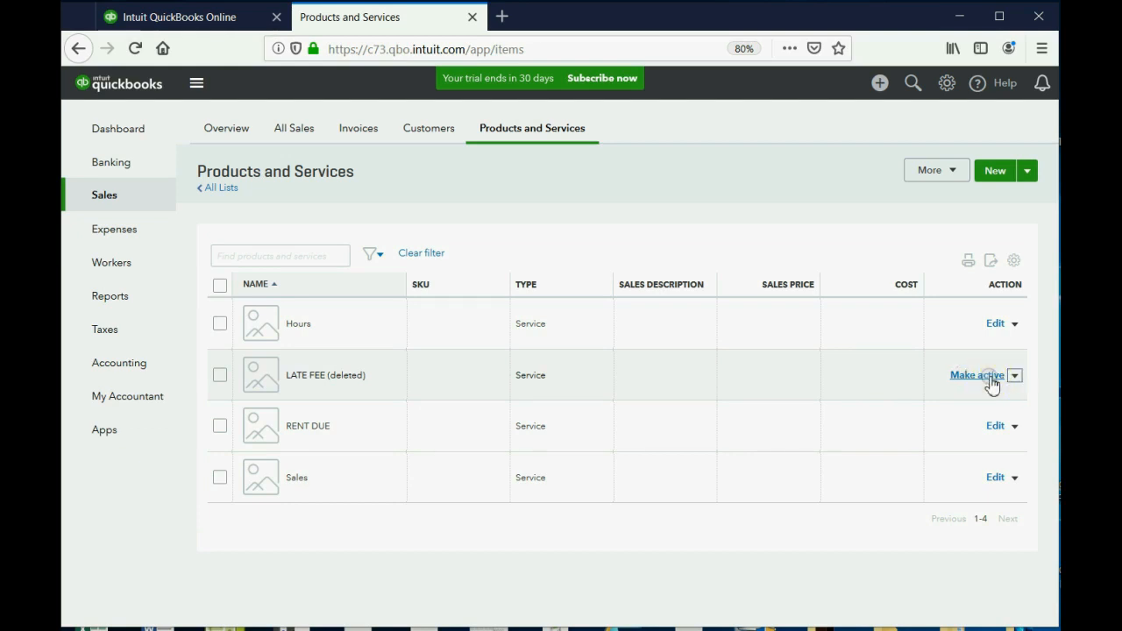
pyautogui.click(977, 370)
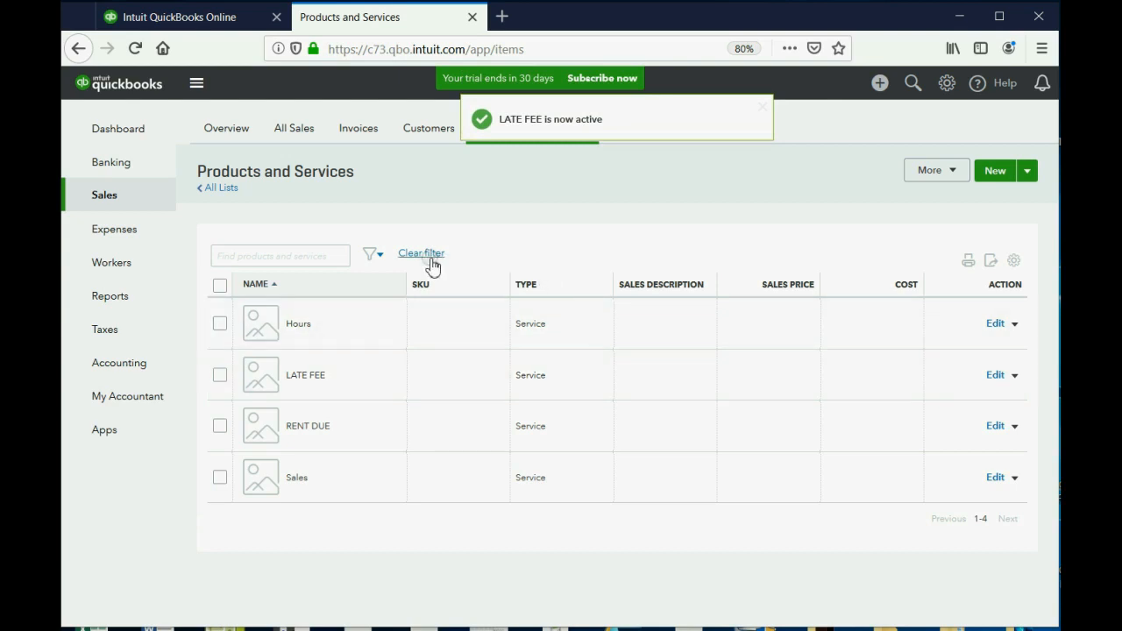
pyautogui.click(421, 253)
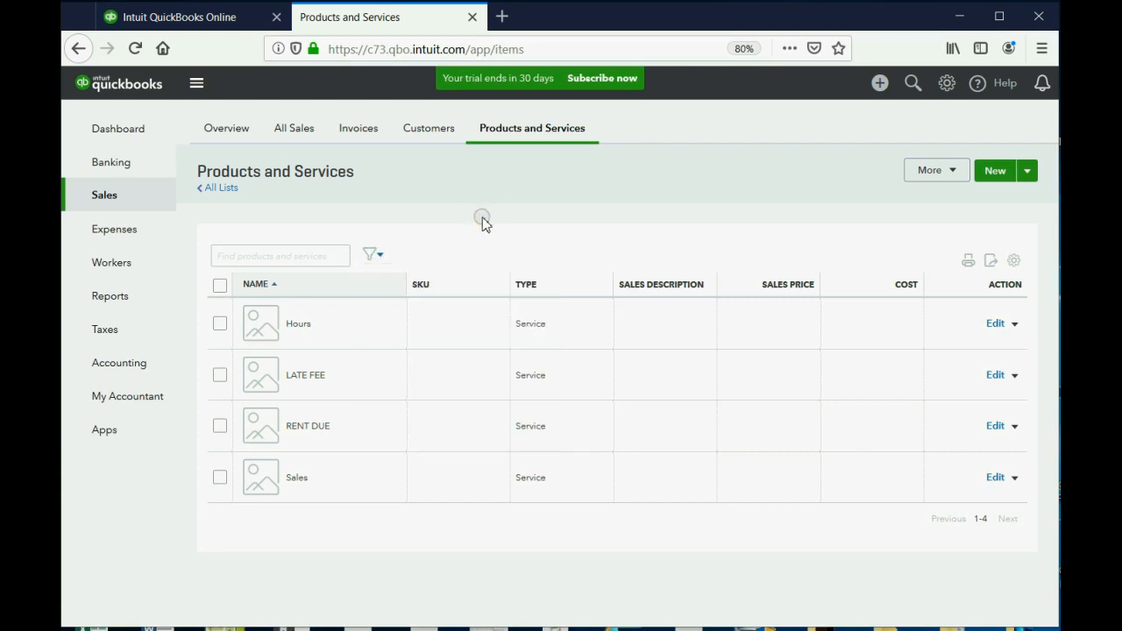
pyautogui.moveTo(255, 387)
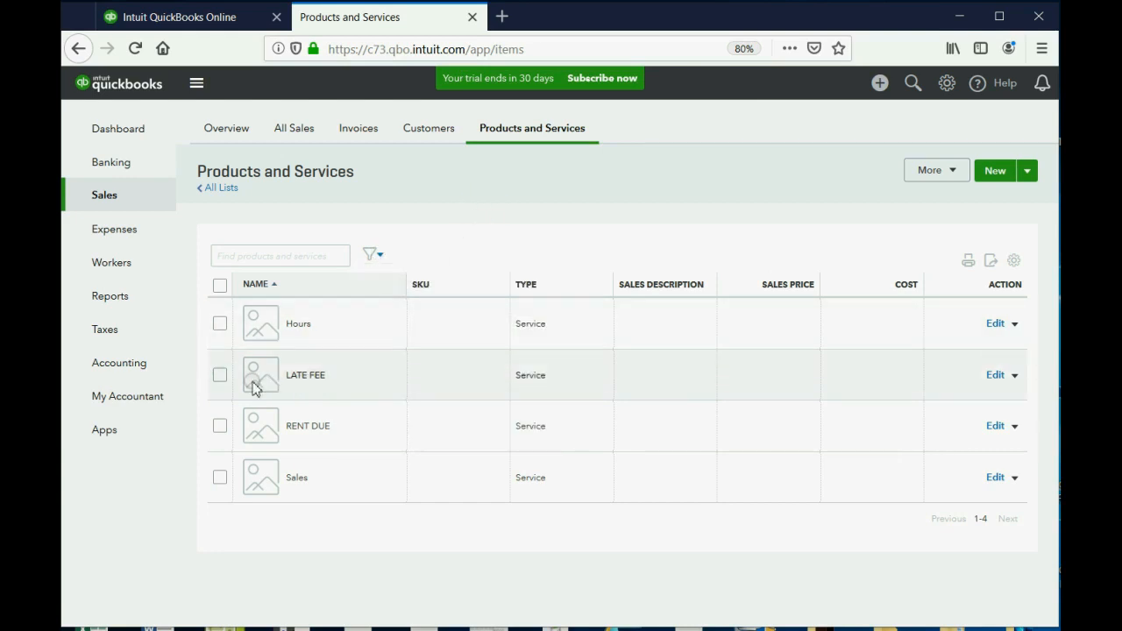
# - Make LATE FEE inactive from its row's action menu and confirm with Yes
pyautogui.click(219, 375)
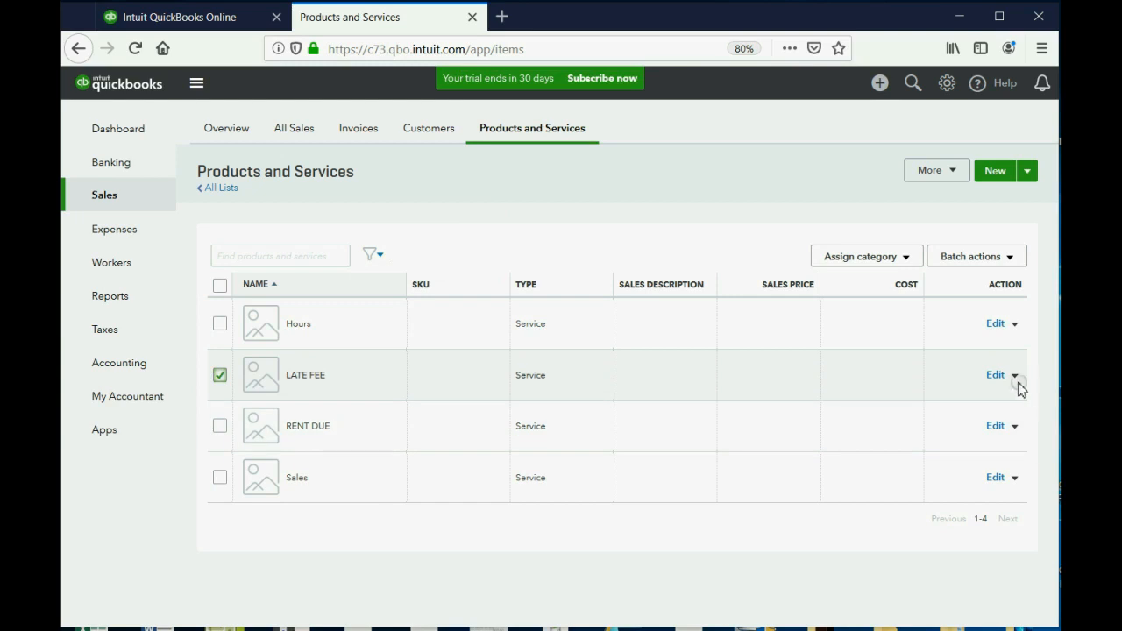
pyautogui.click(1016, 375)
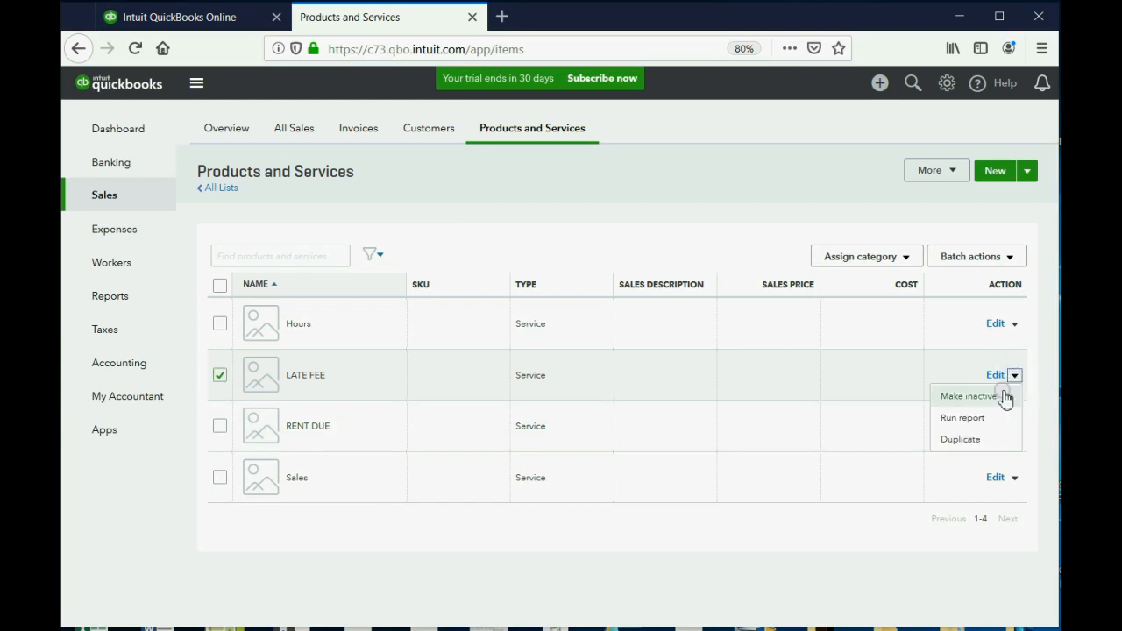
pyautogui.click(965, 397)
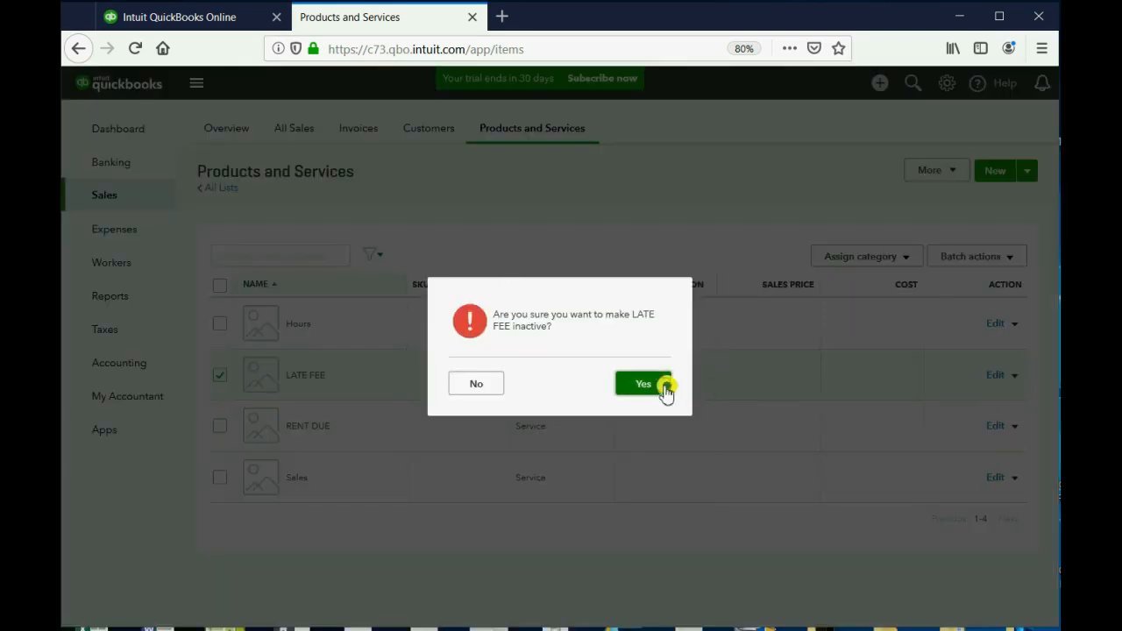
pyautogui.click(642, 383)
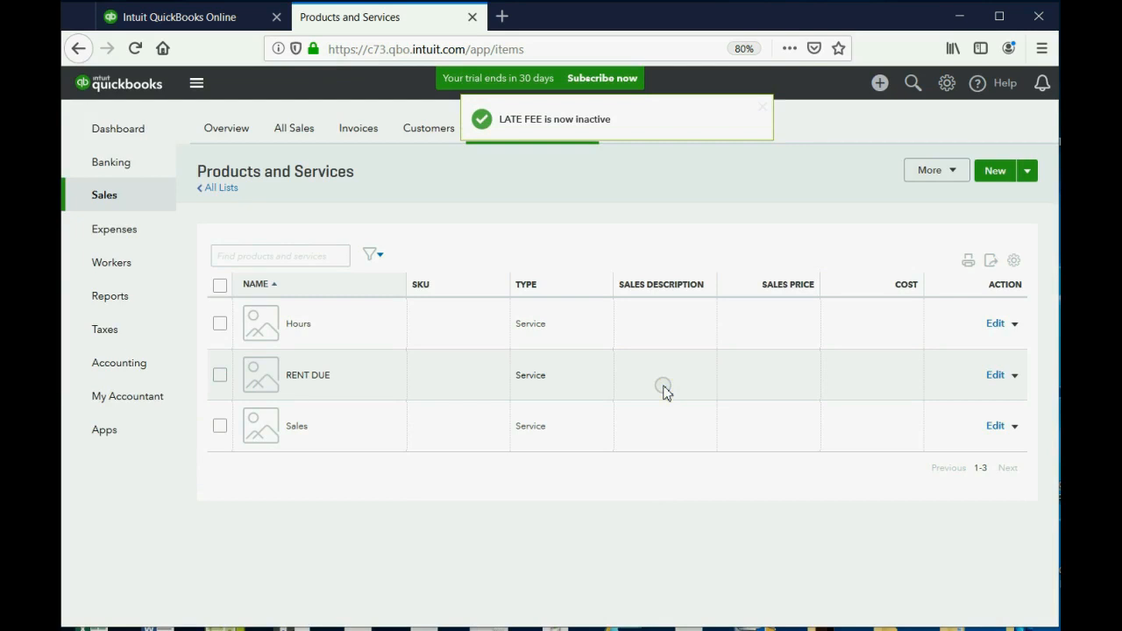